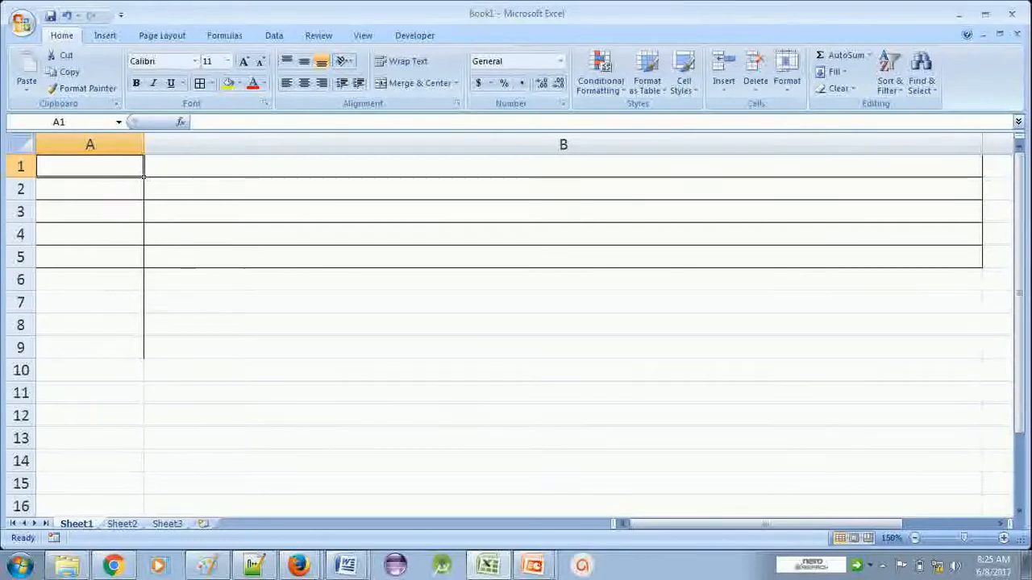
type("56575")
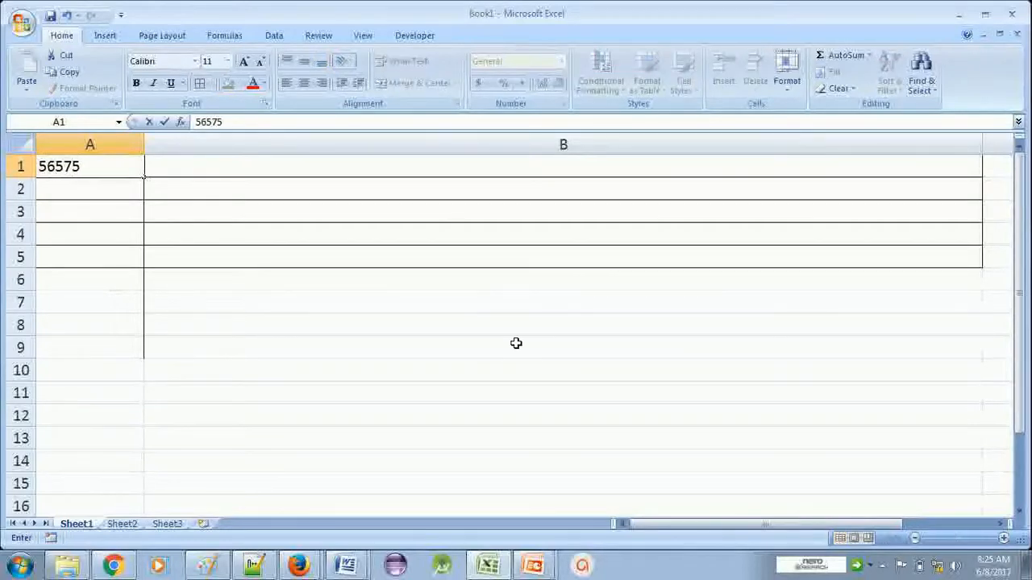
type("979790")
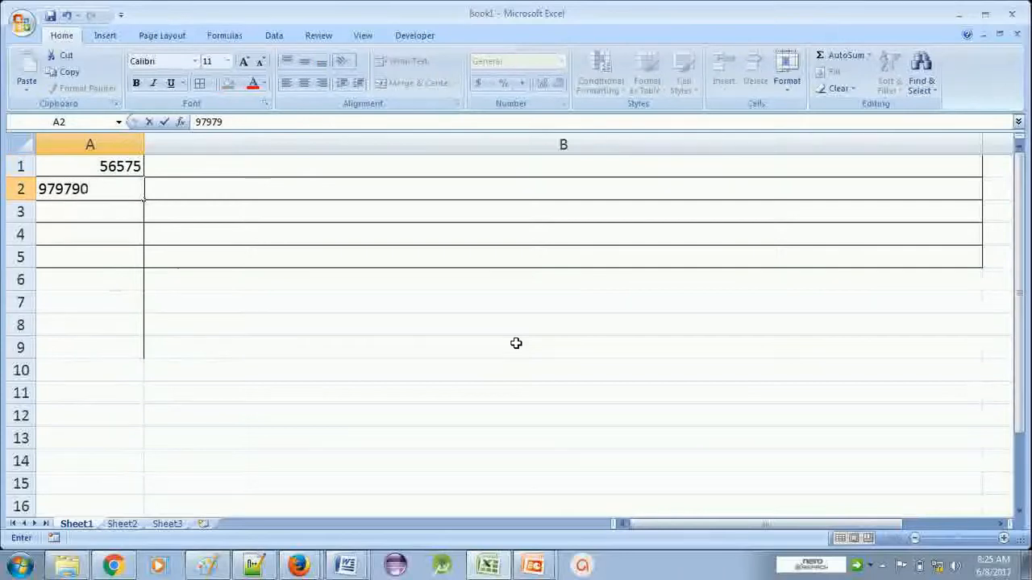
type("768768789")
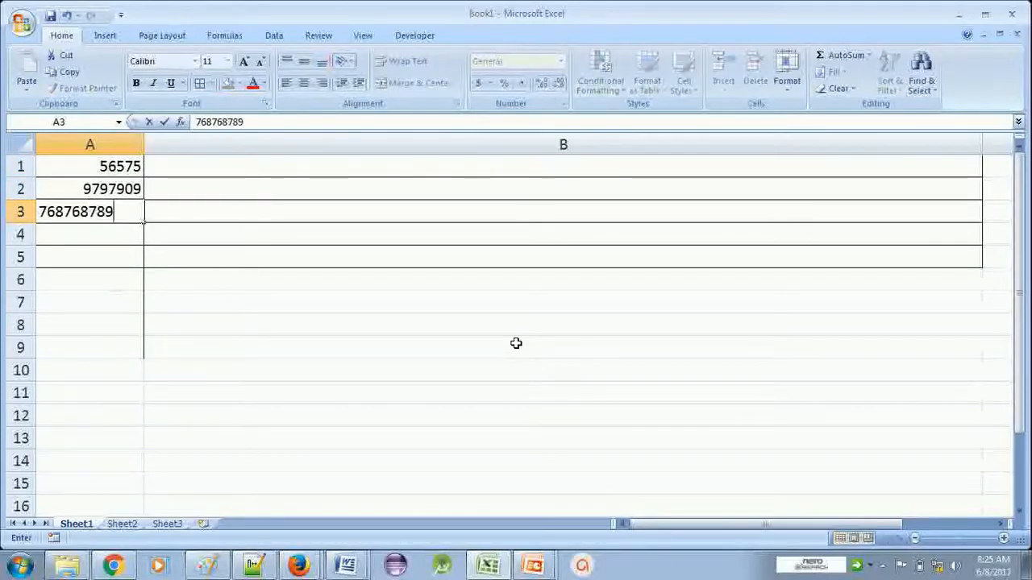
type("6465465243")
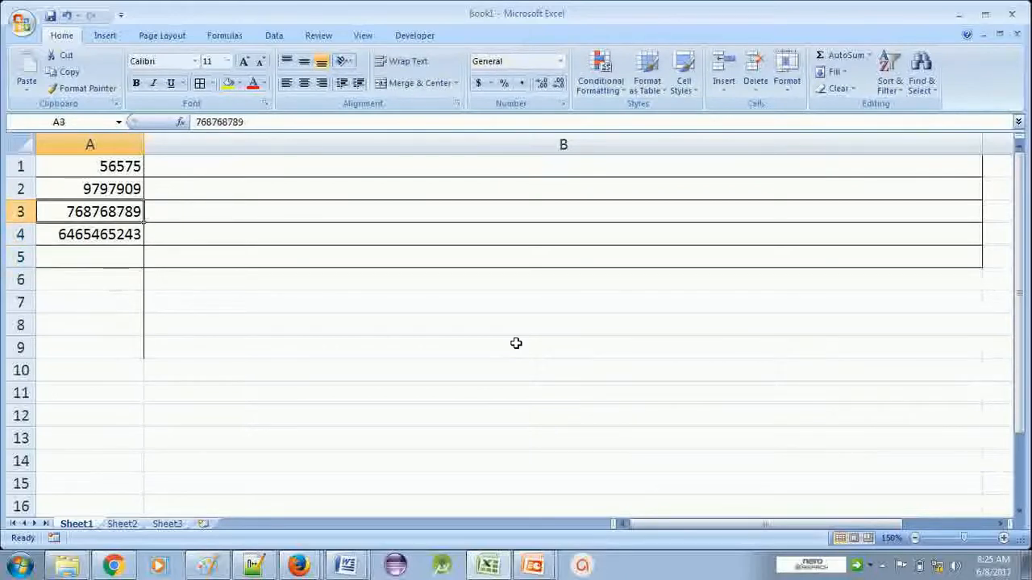
Enter =towordsinter(A1) in B1 to spell out 56575 in words.
left_click(563, 166)
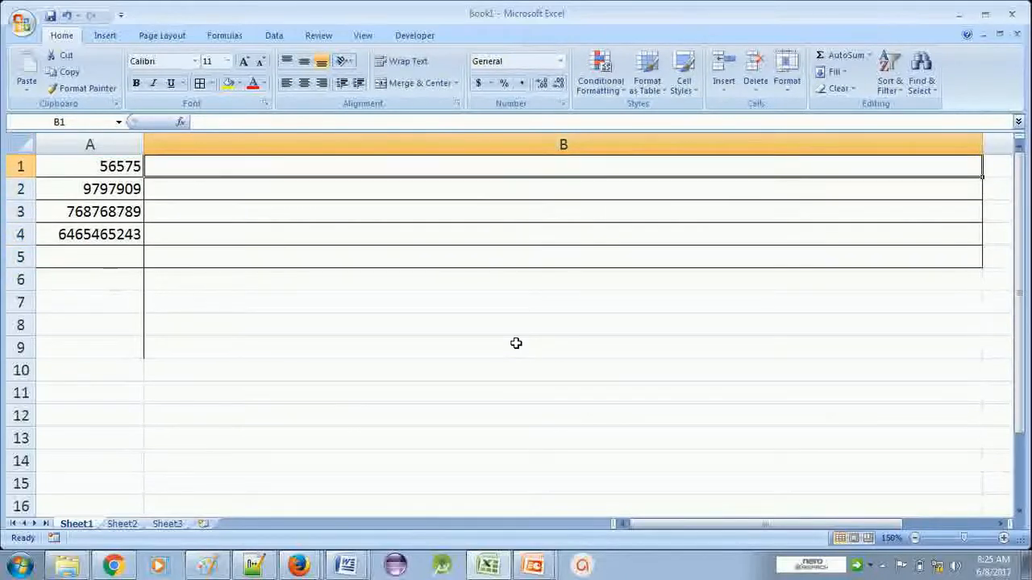
type("=t")
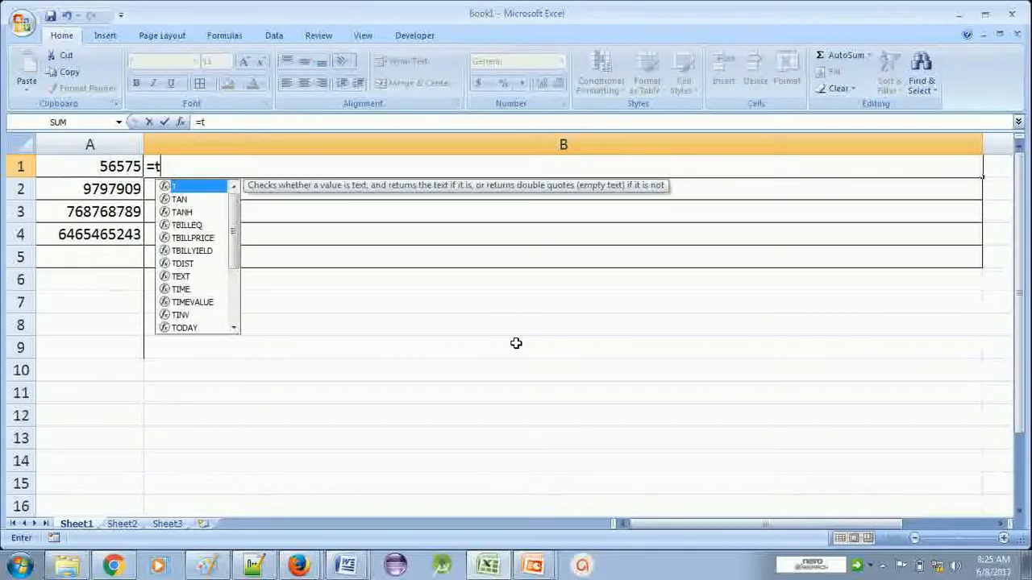
type("ow")
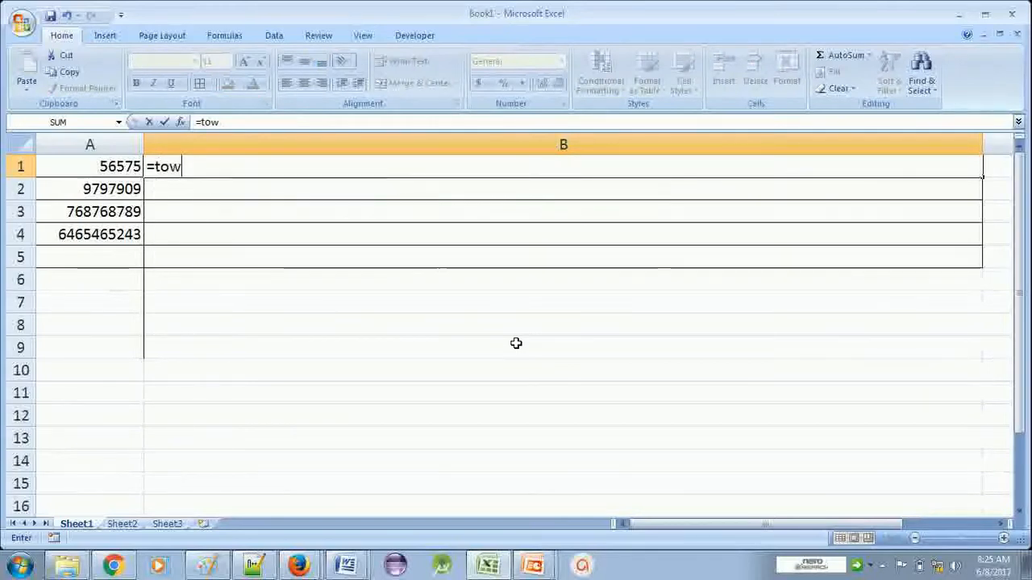
type("ordsin")
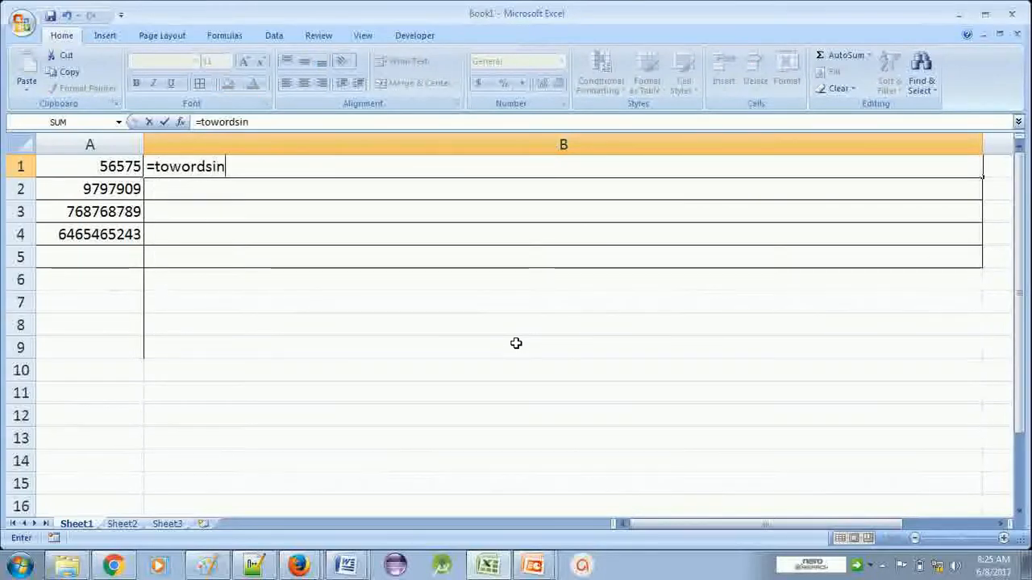
type("ter(")
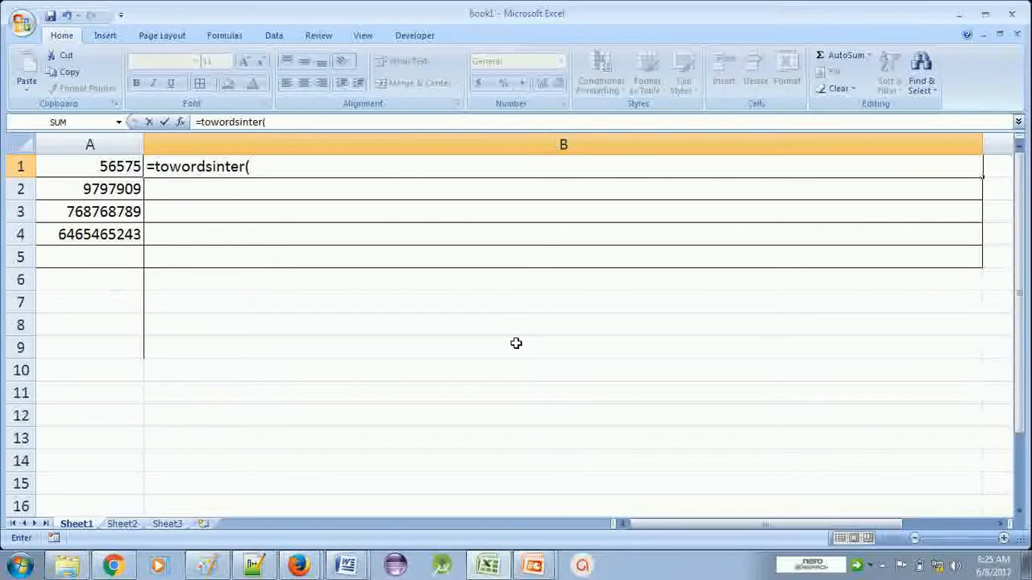
left_click(90, 166)
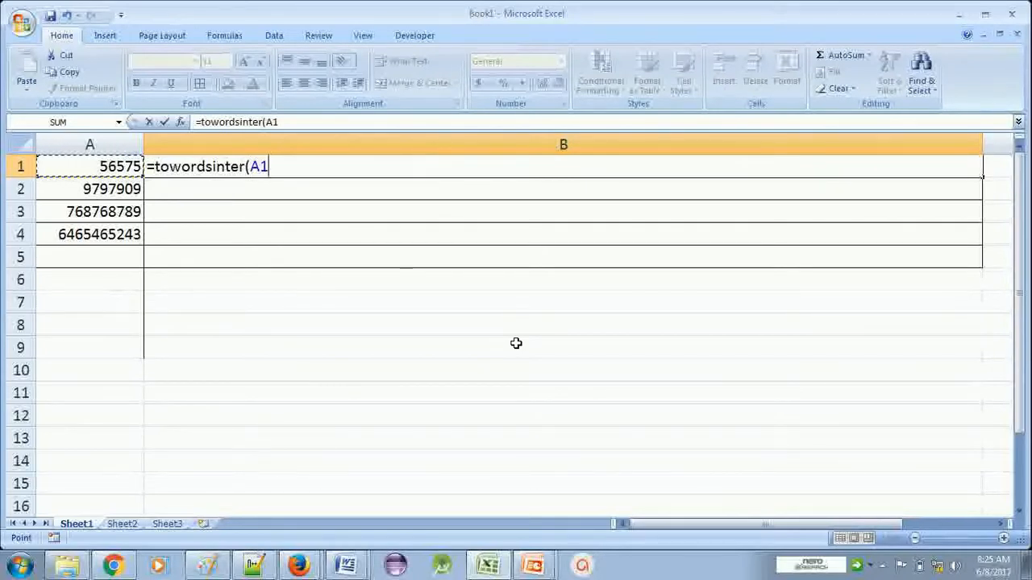
type(")")
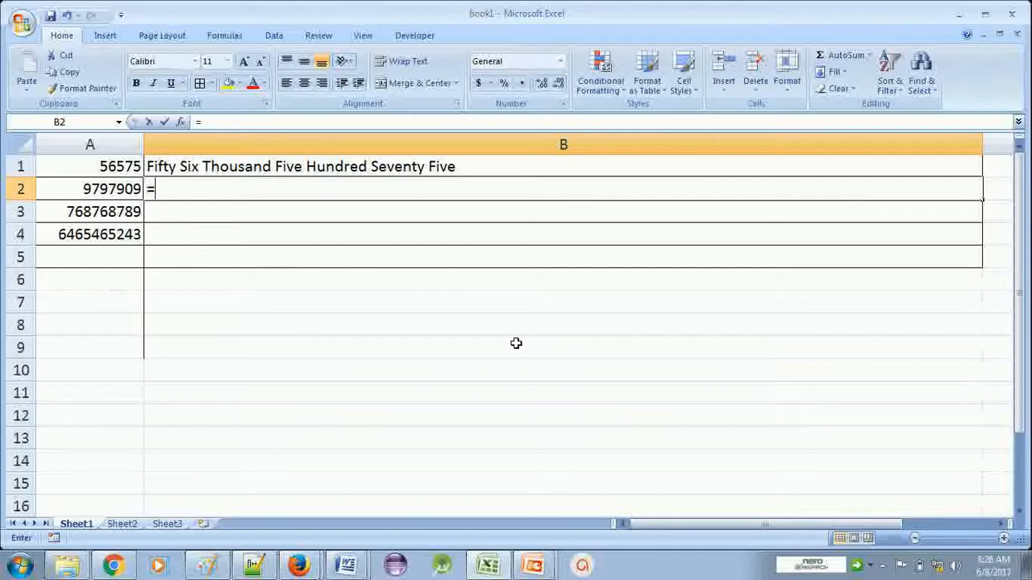
Enter towordsinter formulas in B2 and B3 referencing A2 and A3.
type("towo")
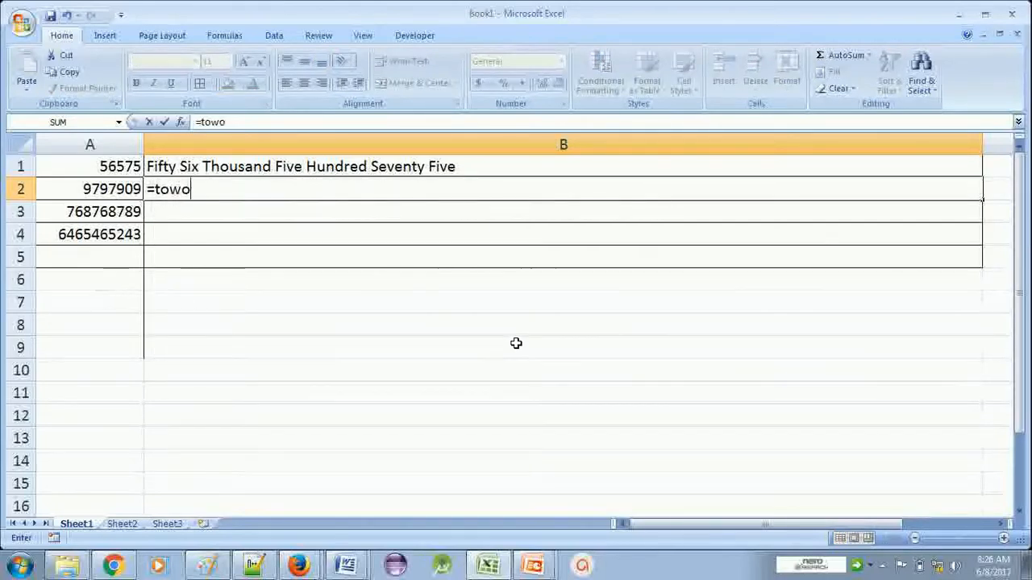
type("rdsin")
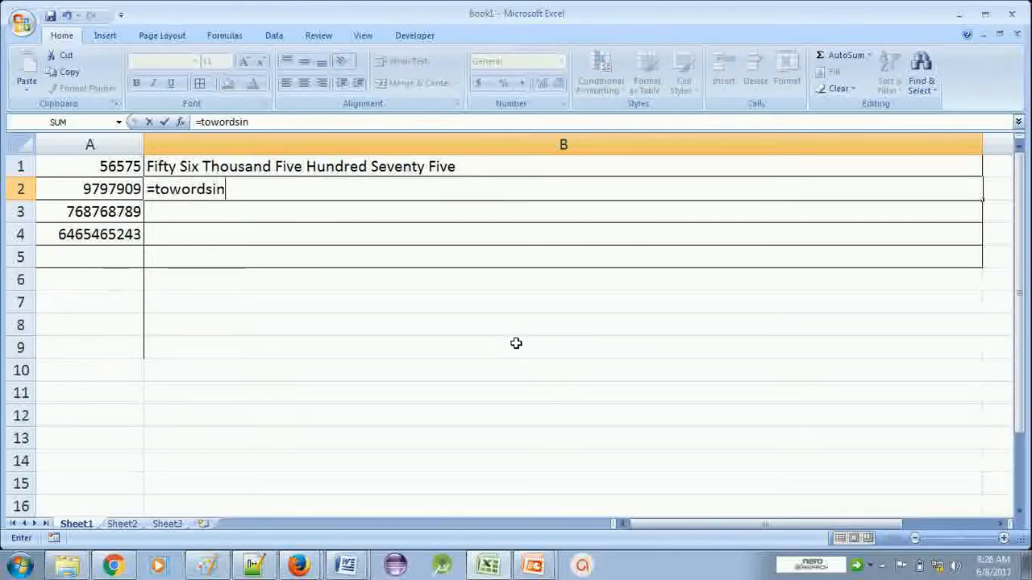
type("ter(")
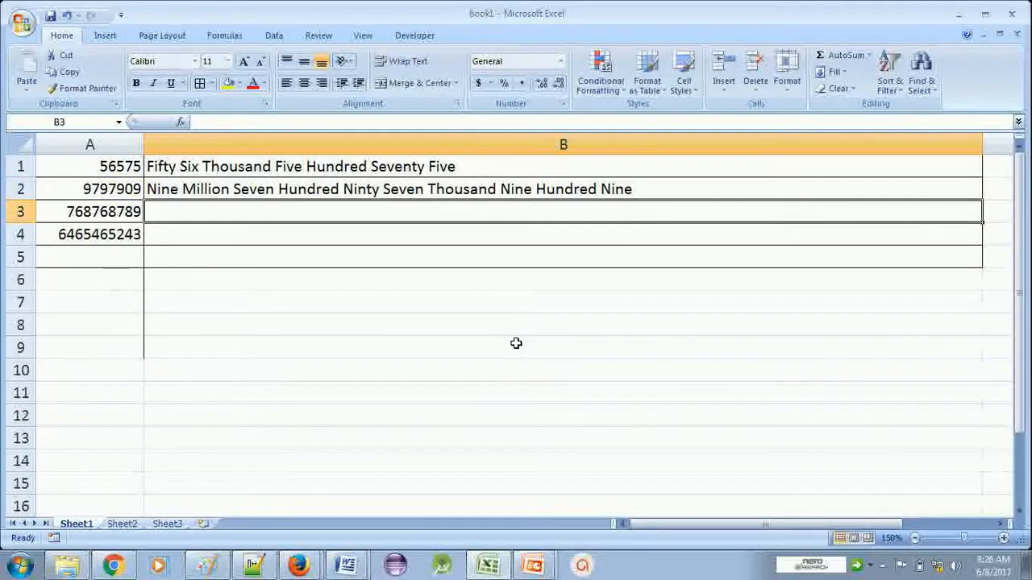
type("=towo")
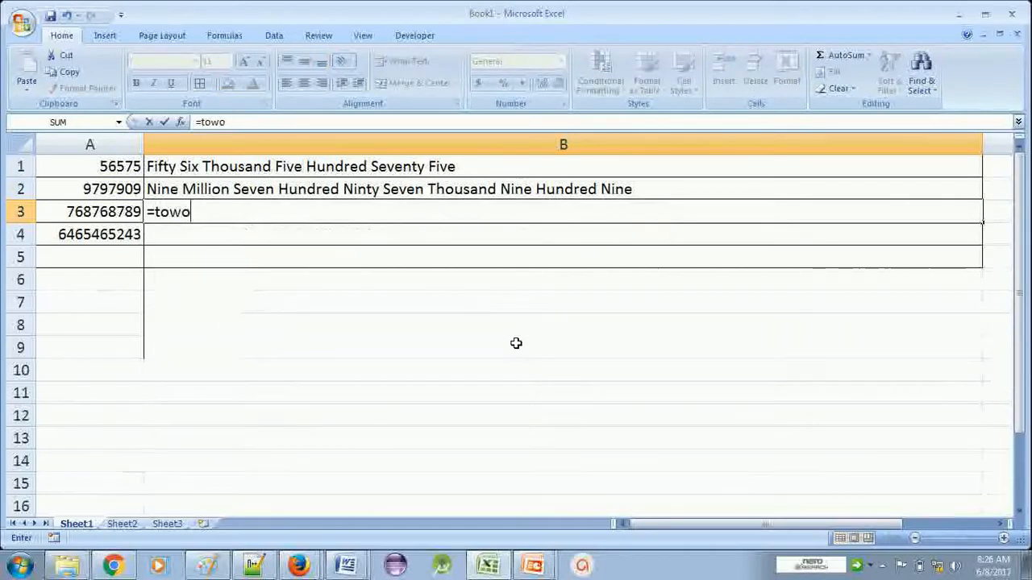
type("rdsinte")
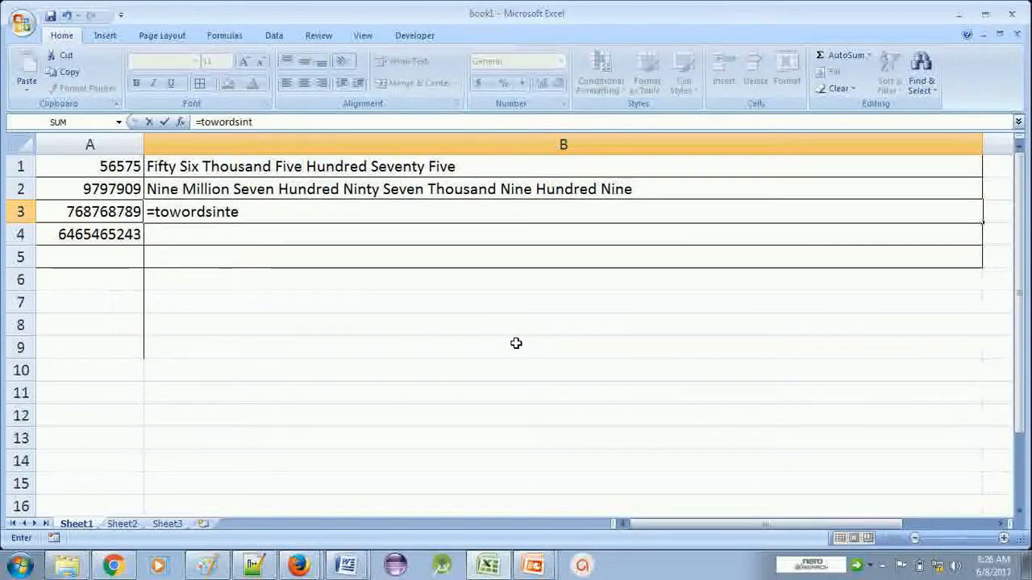
left_click(90, 212)
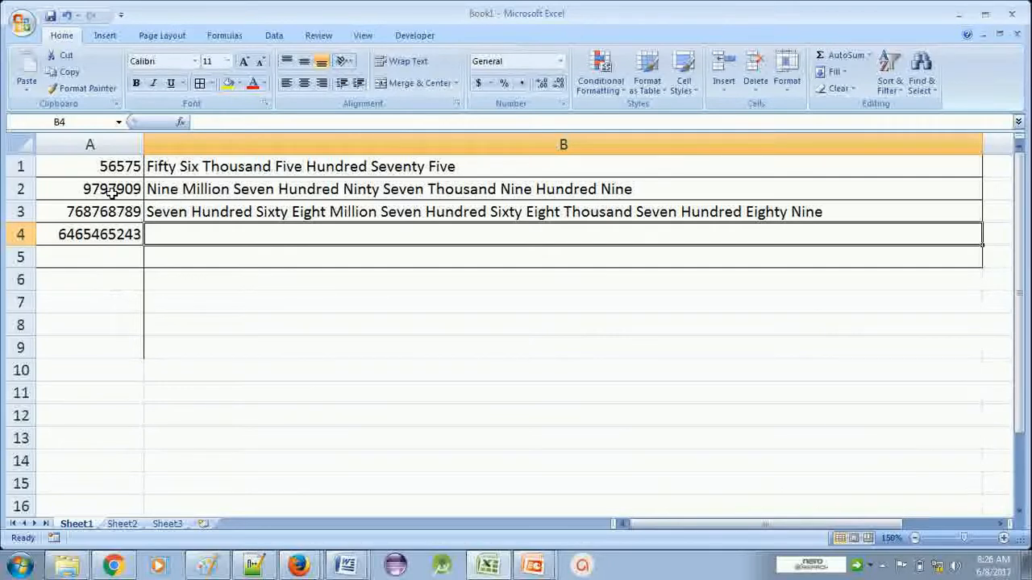
mouse_move(105, 192)
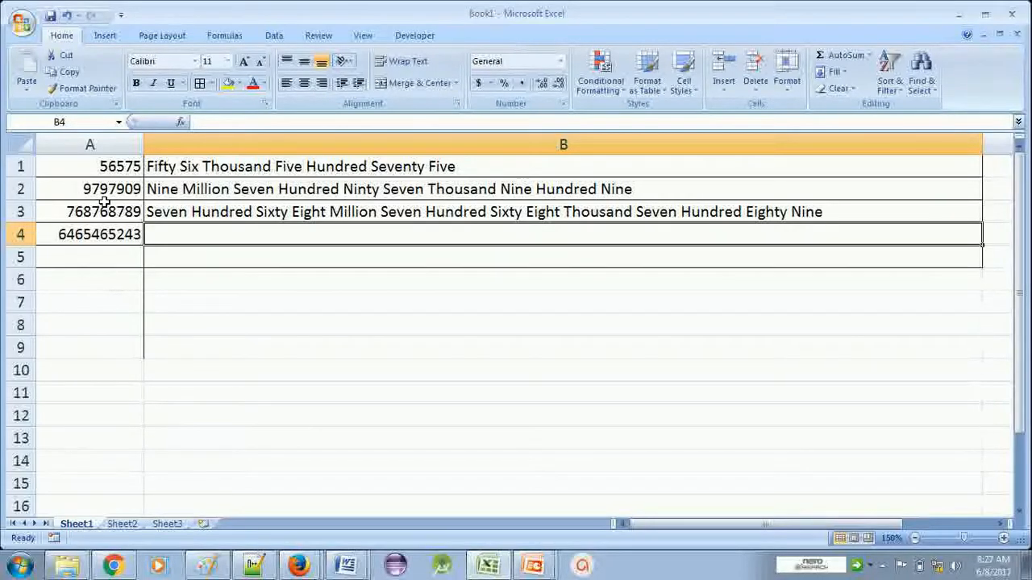
mouse_move(291, 311)
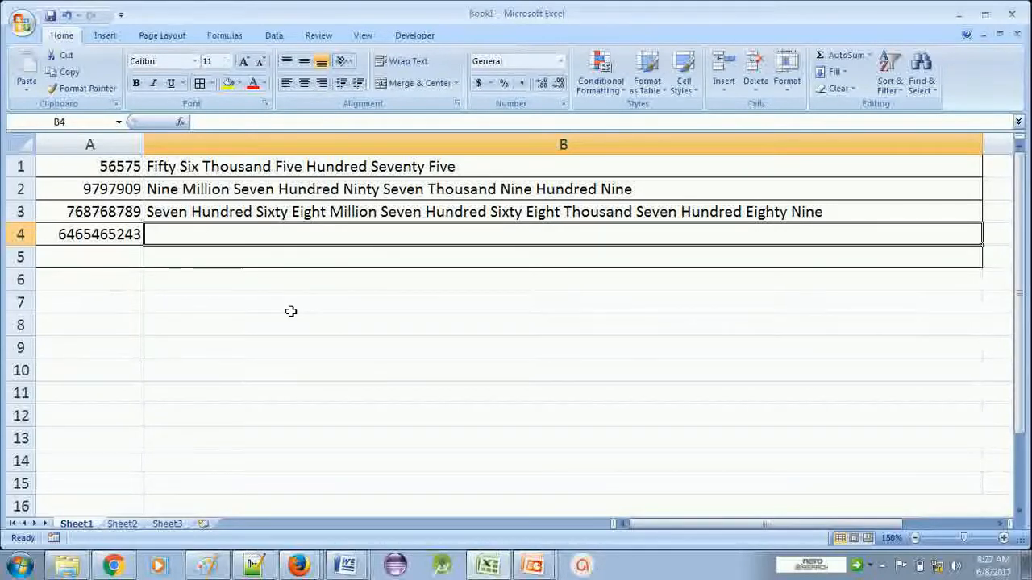
Complete =towordsinter(A4) in B4, then select A6 for a new list.
left_click(563, 212)
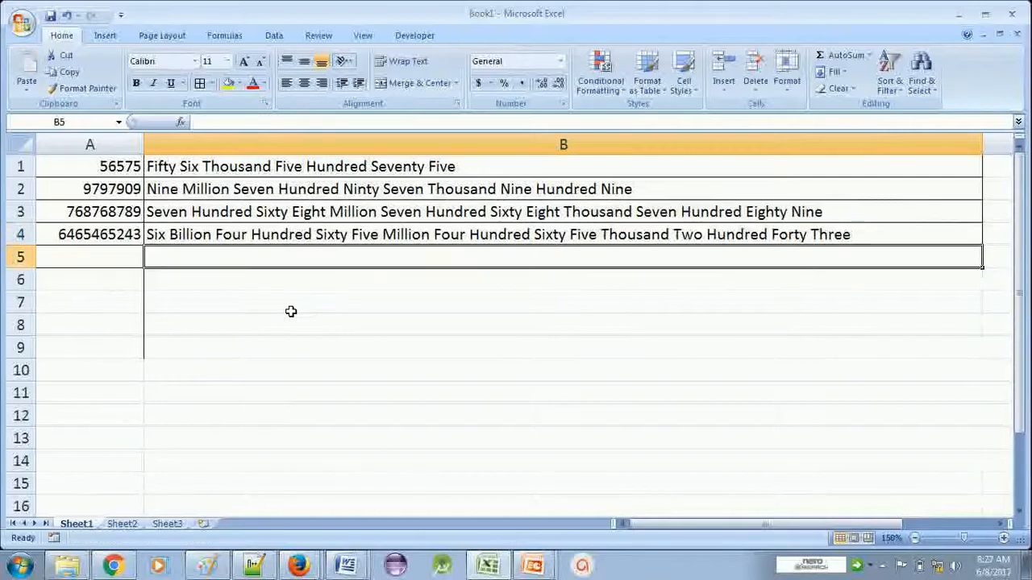
left_click(89, 279)
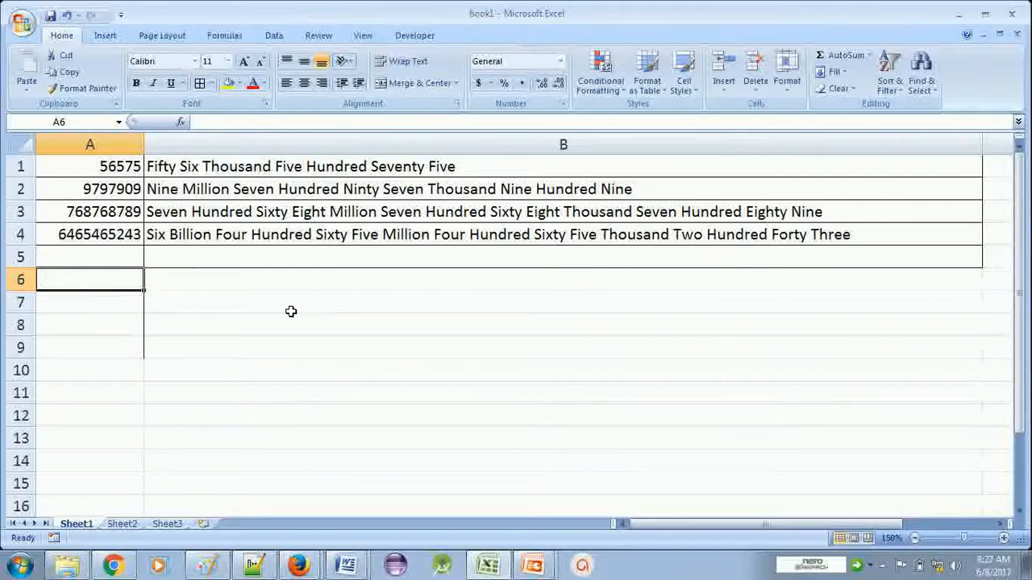
Enter 67868, 78687, 987978, 87687 and 979 into A6 through A10.
type("67868")
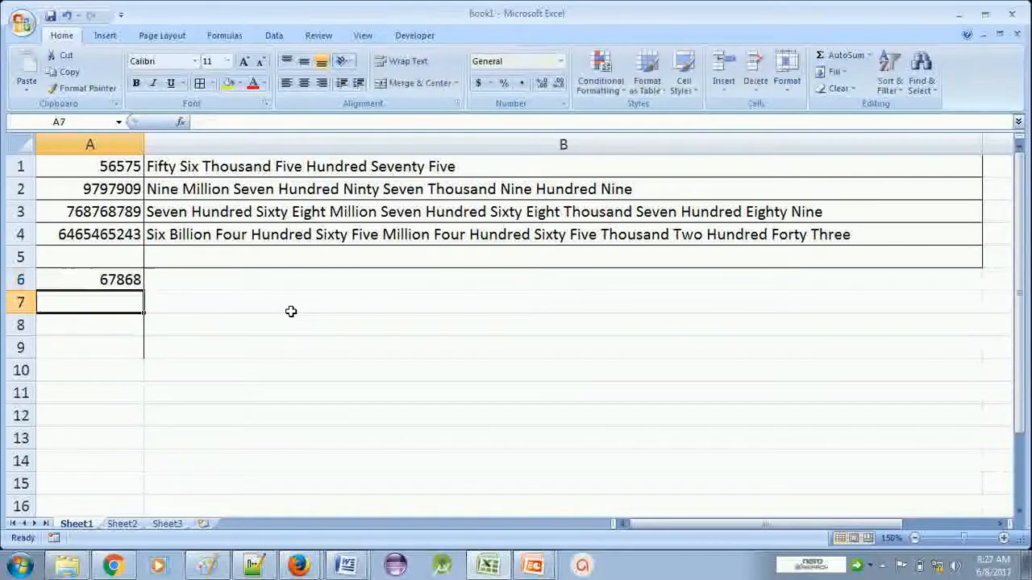
type("987978")
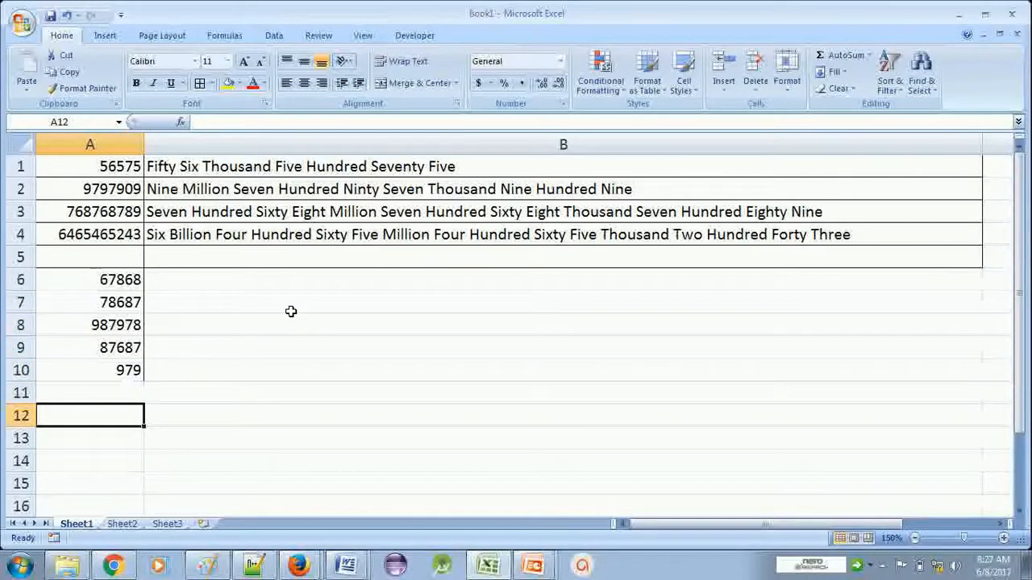
Enter =towordsinter(SUM(A6:A10)) in A12 to spell out the total.
type("=tor")
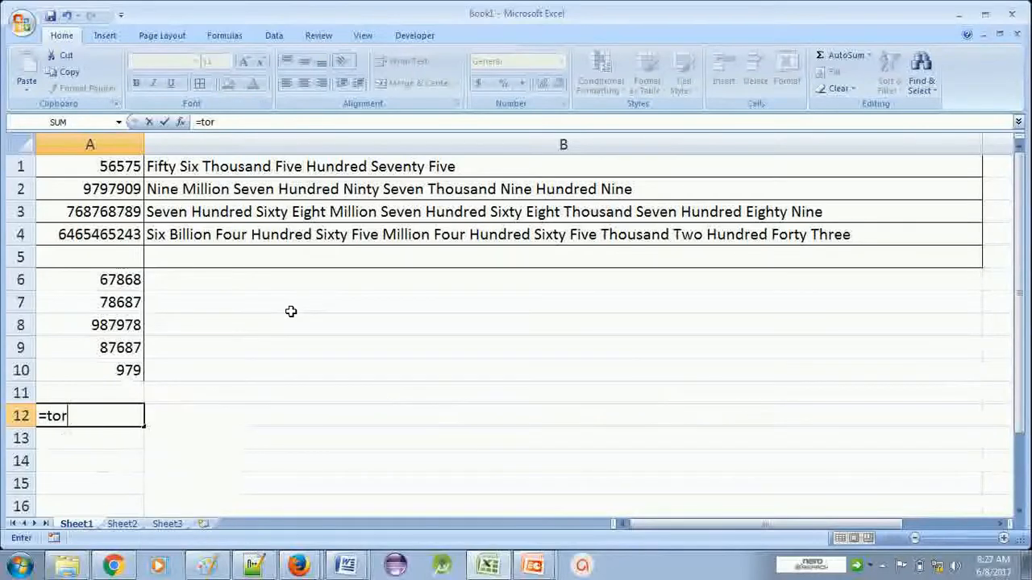
type("wordsinter(sum(A11")
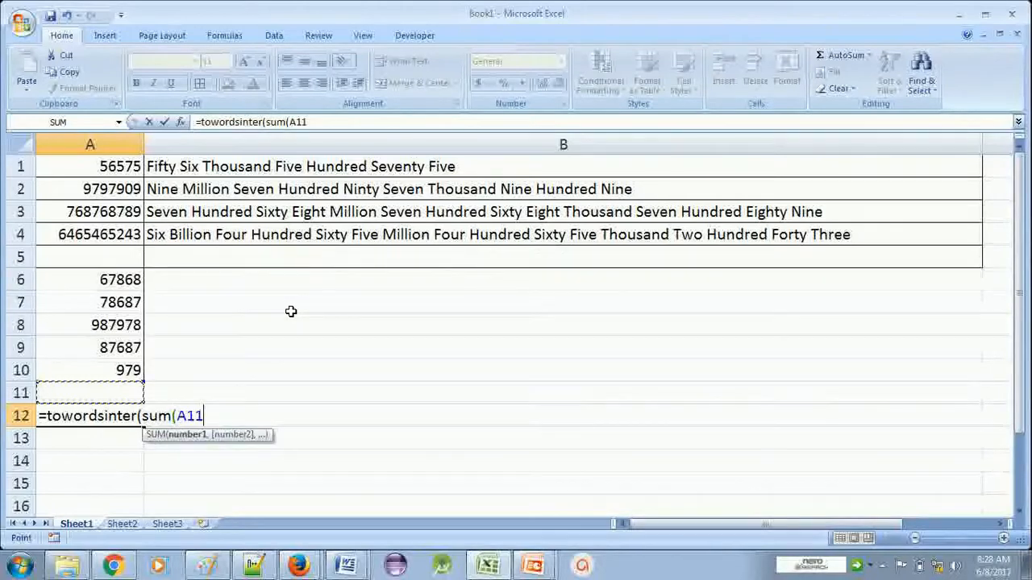
left_click_drag(90, 280, 89, 370)
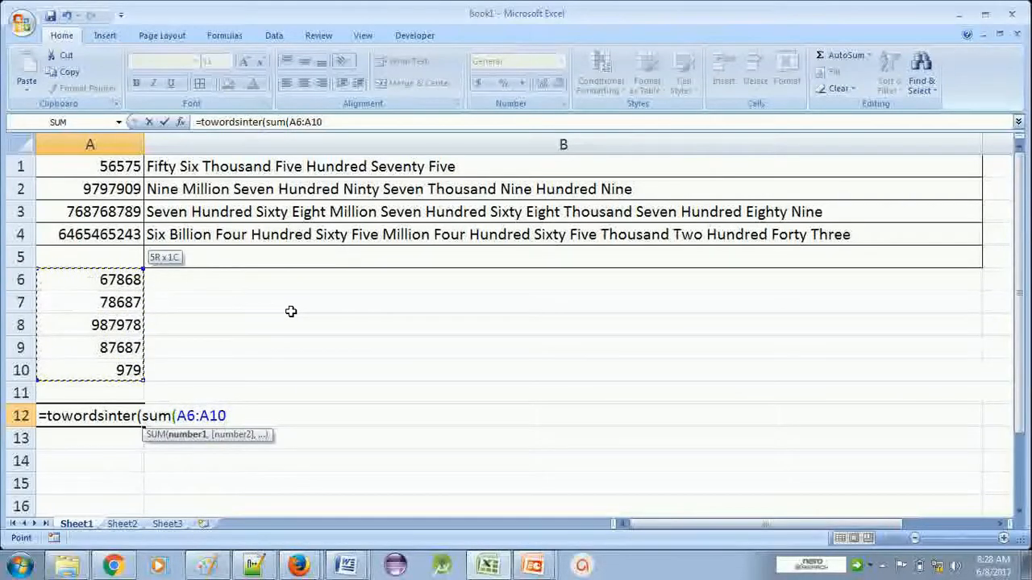
type("))")
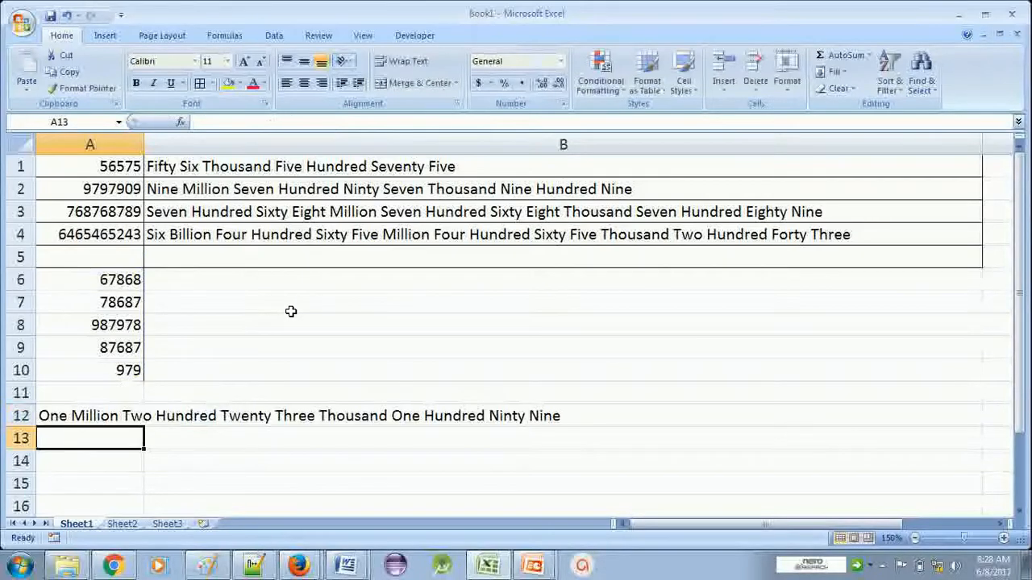
Enter =SUM(A6:A10) in A13 and =towordsinter(COUNT(A6:A10)) in A14.
type("=")
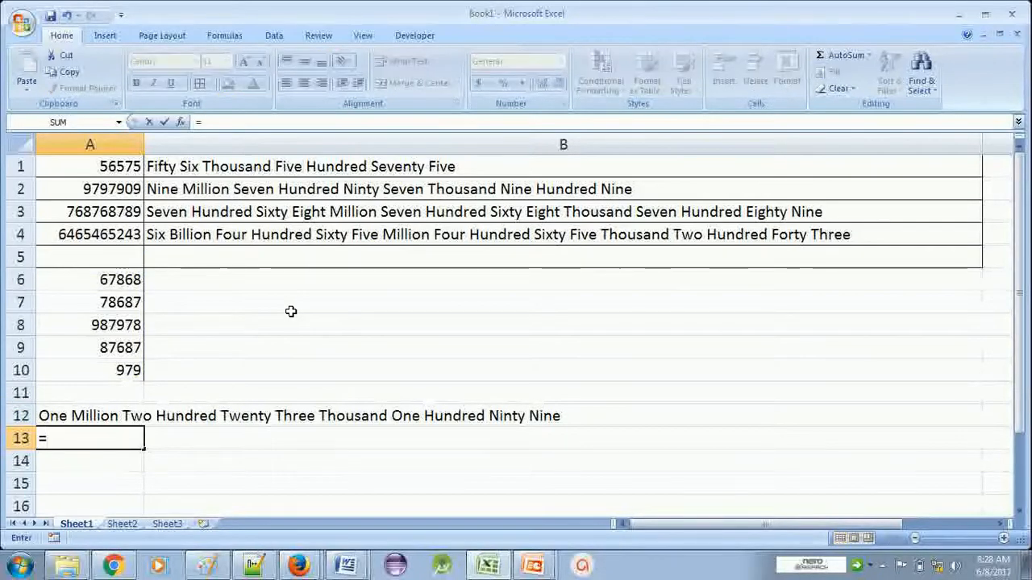
type("sum(")
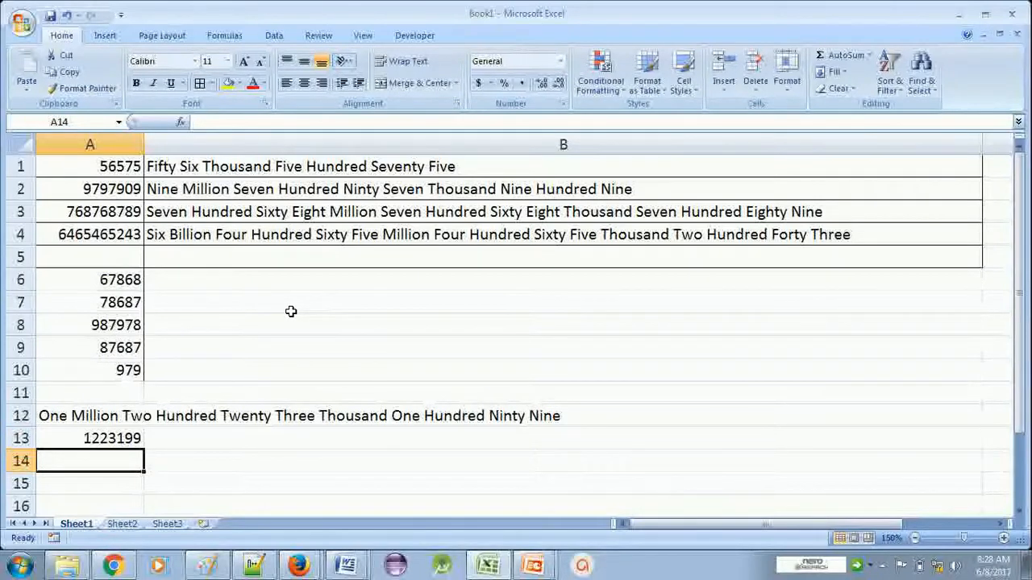
type("=")
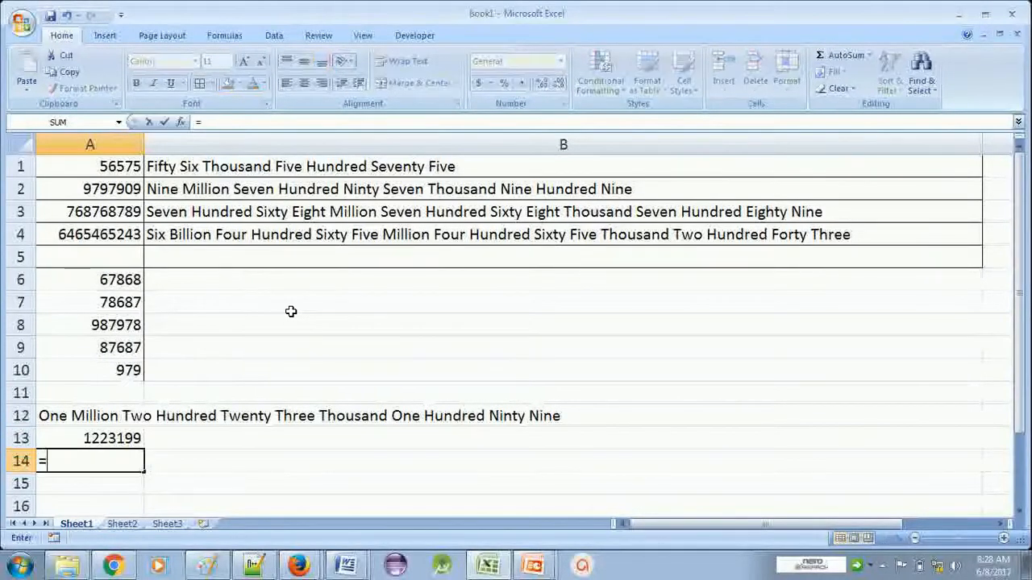
type("towords")
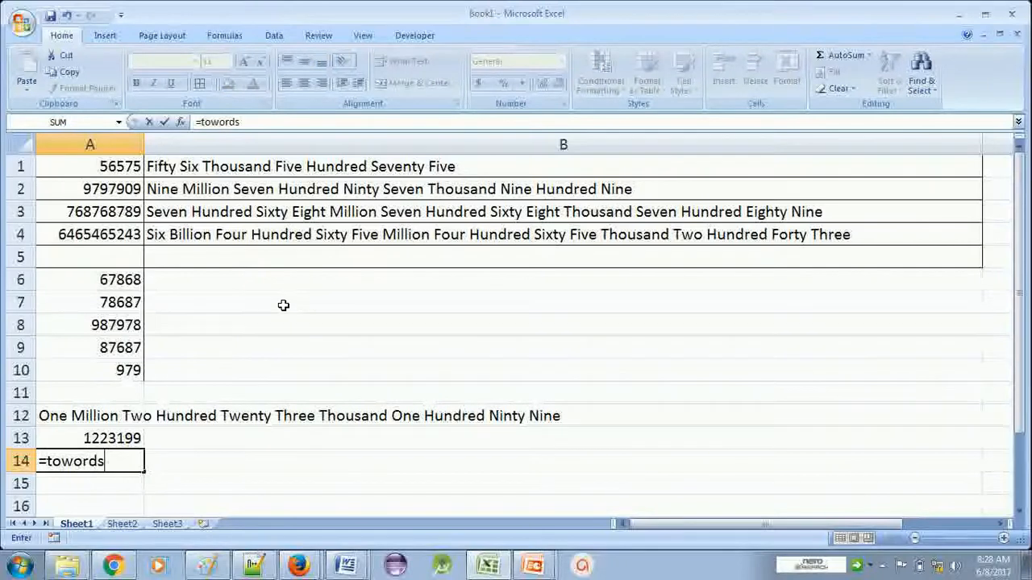
type("inter(")
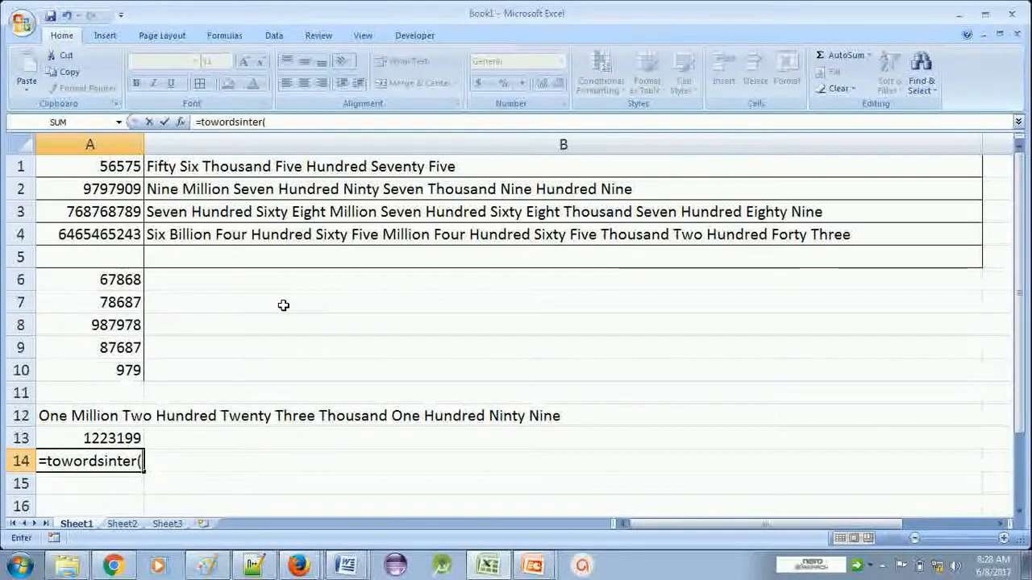
type("count")
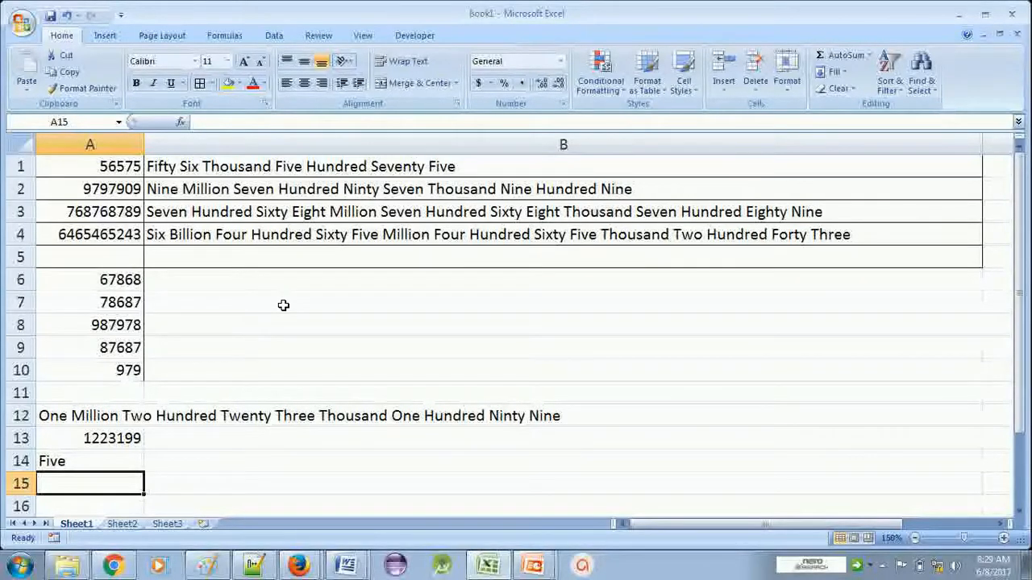
left_click(115, 325)
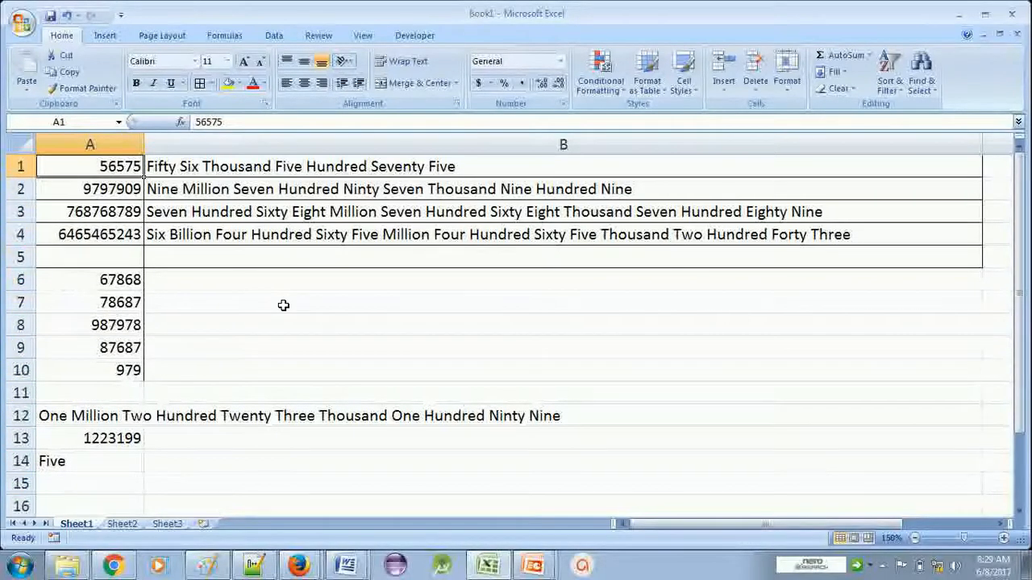
type("56465464644")
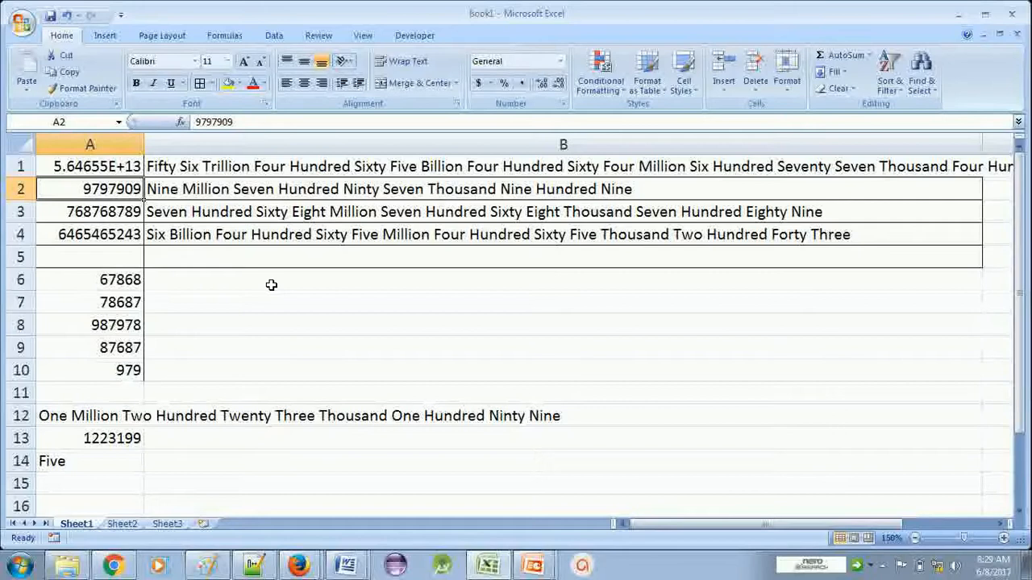
mouse_move(280, 371)
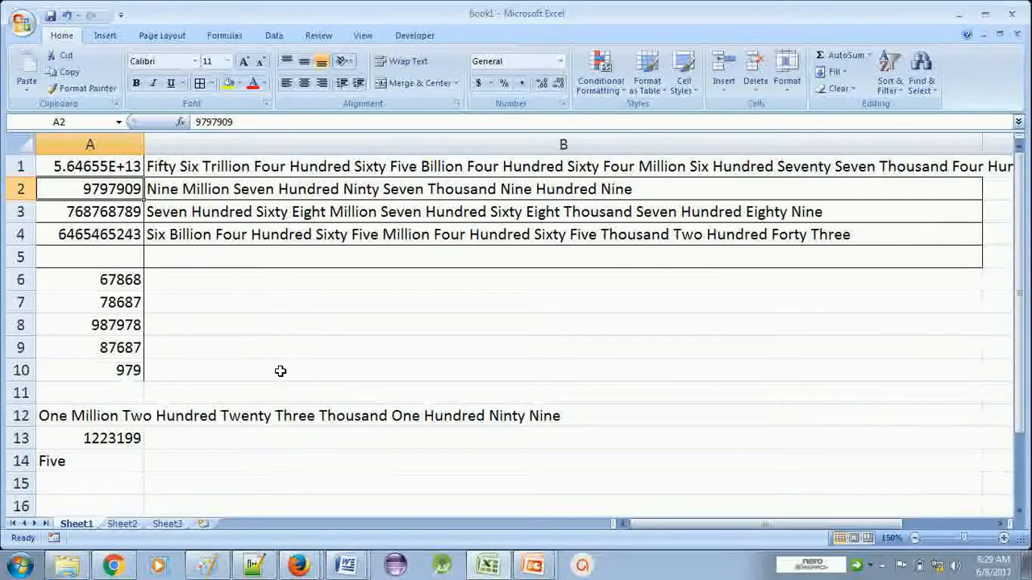
mouse_move(75, 272)
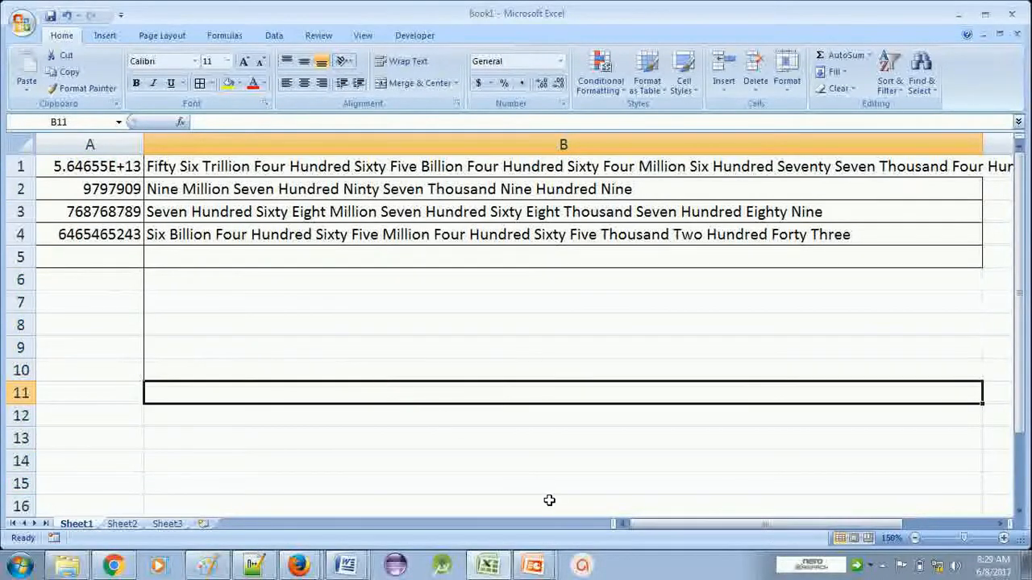
mouse_move(514, 447)
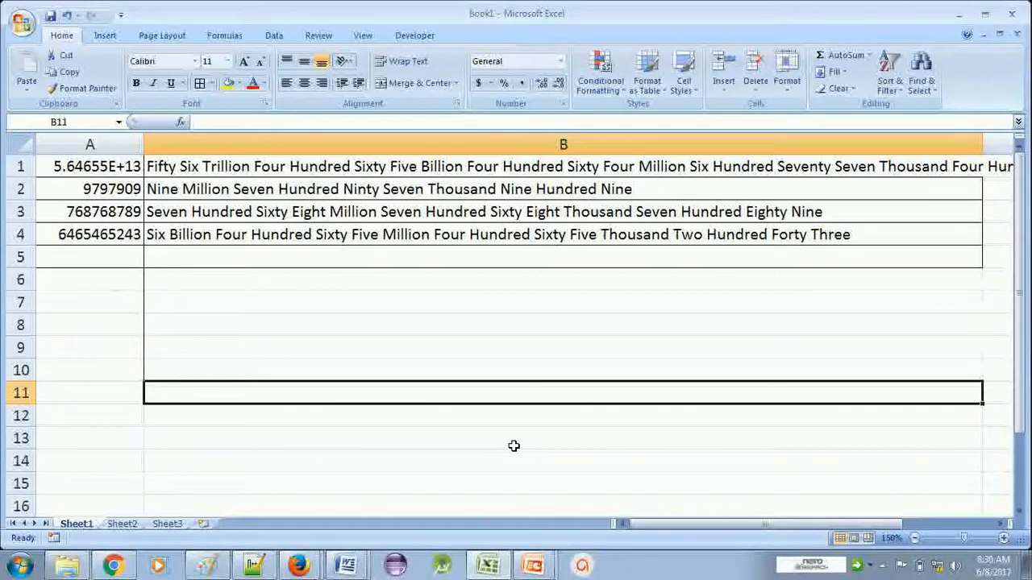
mouse_move(441, 370)
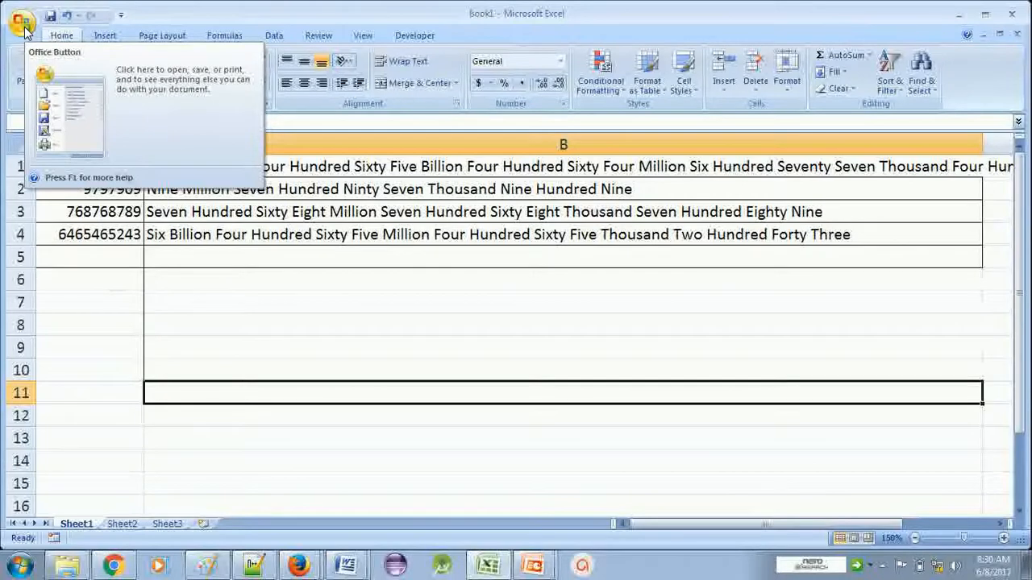
Open Excel Options from the Office Button menu.
left_click(20, 23)
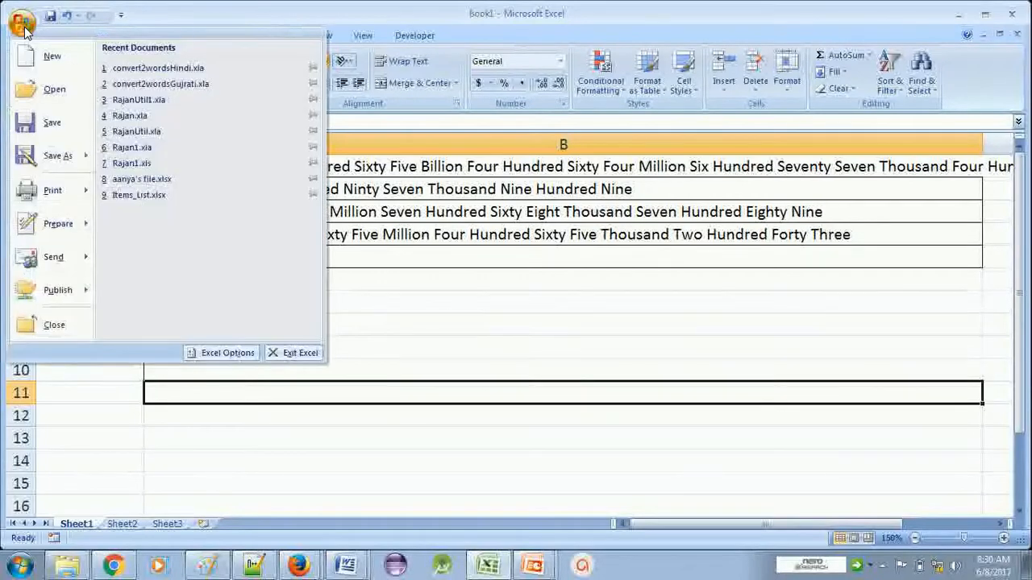
mouse_move(52, 189)
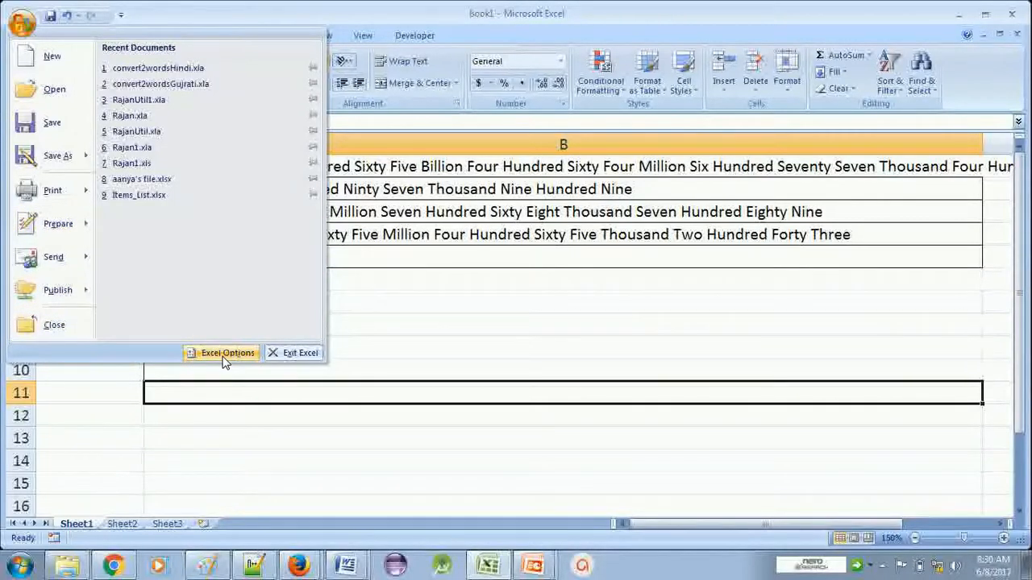
left_click(228, 352)
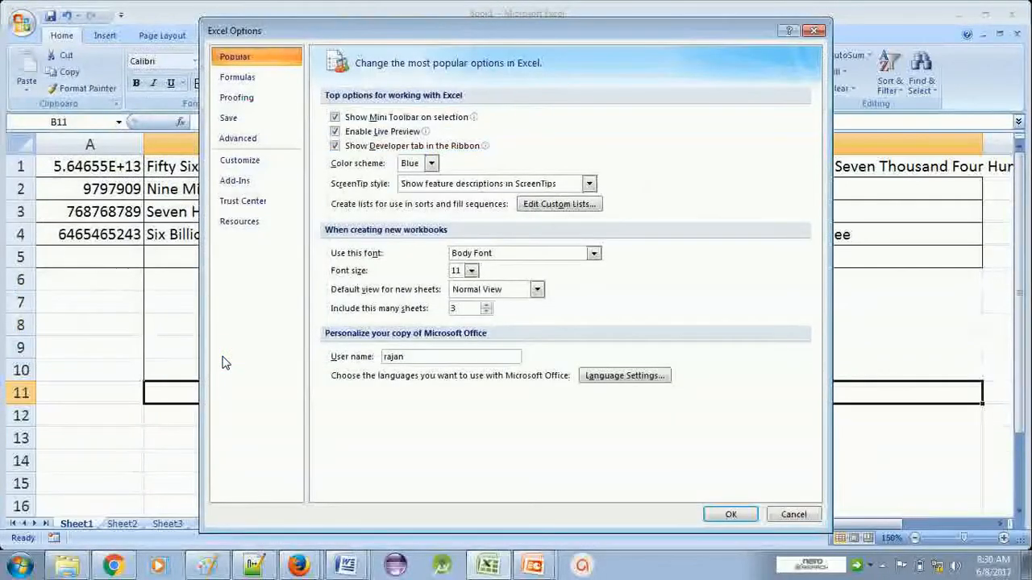
mouse_move(237, 76)
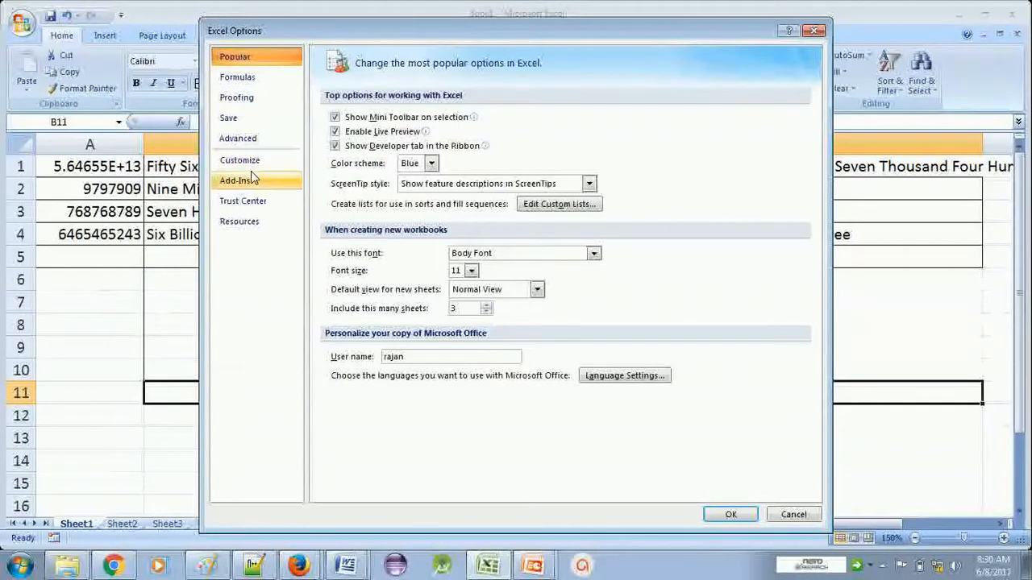
mouse_move(253, 188)
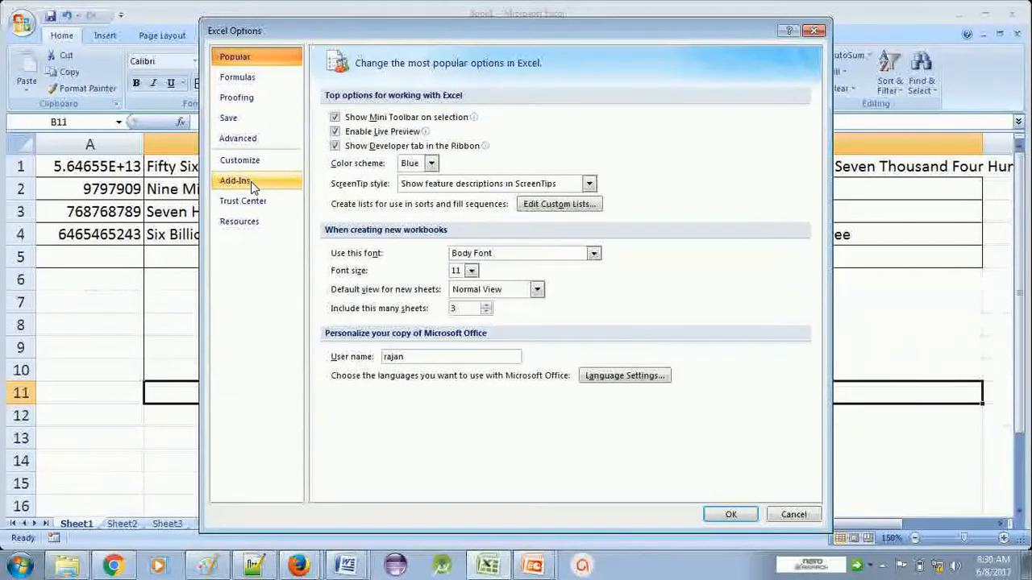
Go to the Add-Ins page and manage Excel Add-ins via Go.
left_click(235, 180)
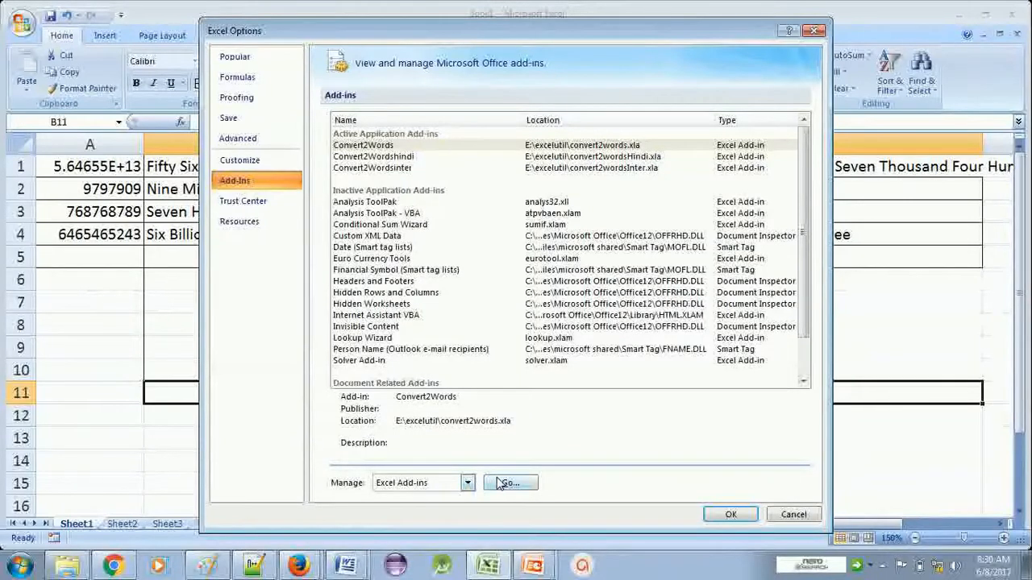
left_click(509, 483)
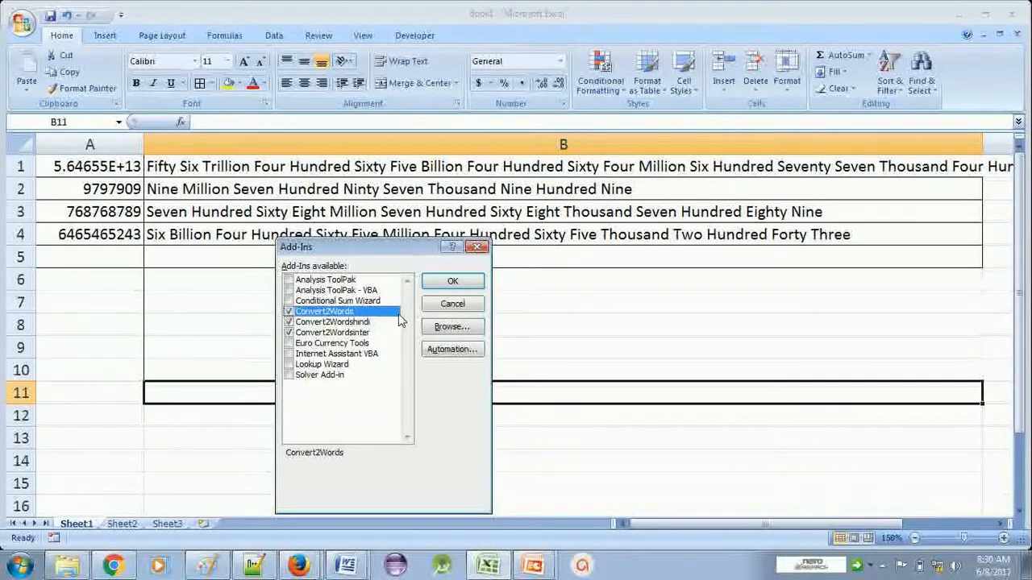
mouse_move(441, 322)
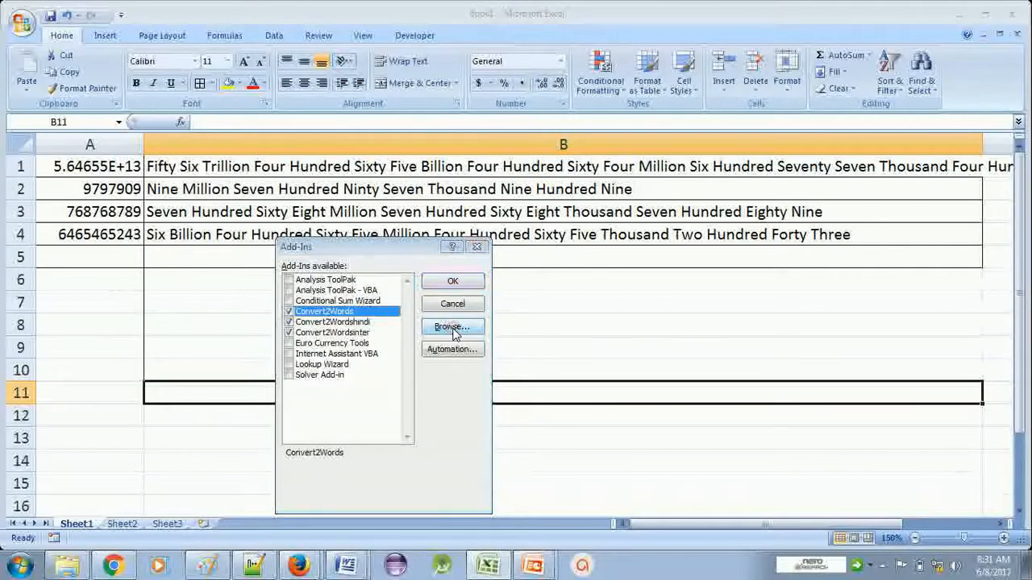
Browse to E:\excelutil and pick the convert2wordsInter.xla add-in file.
left_click(451, 327)
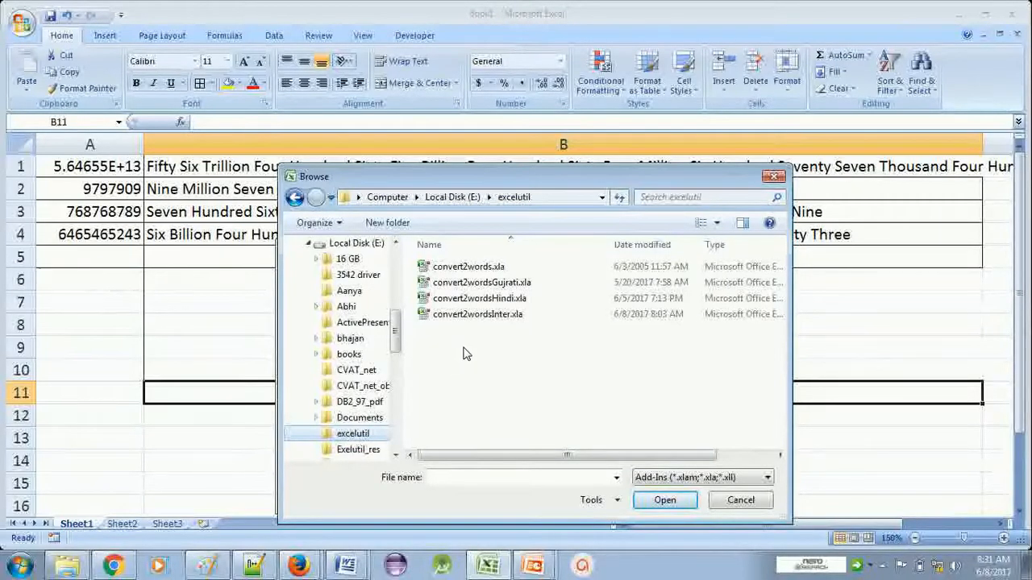
mouse_move(478, 314)
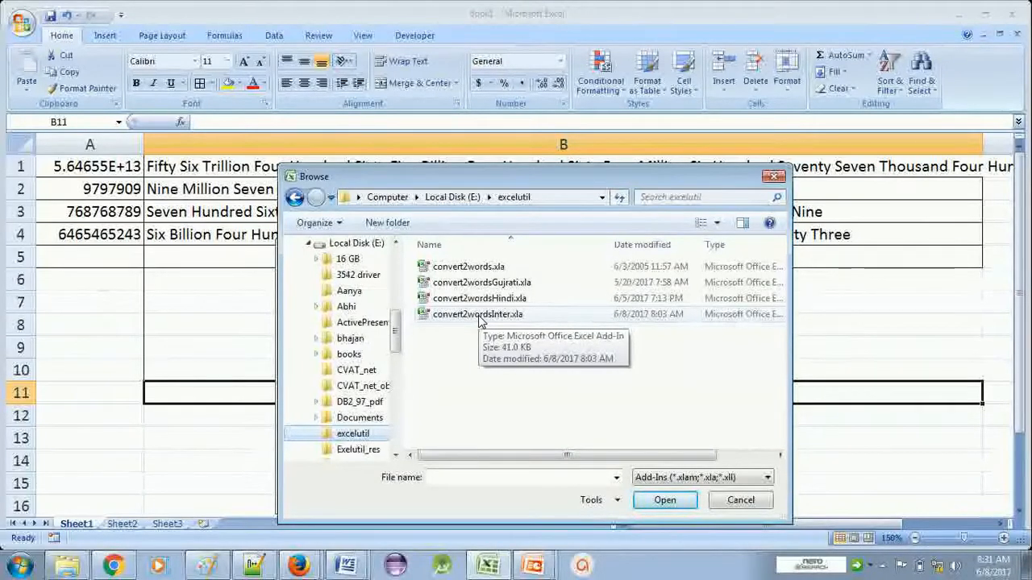
left_click(478, 315)
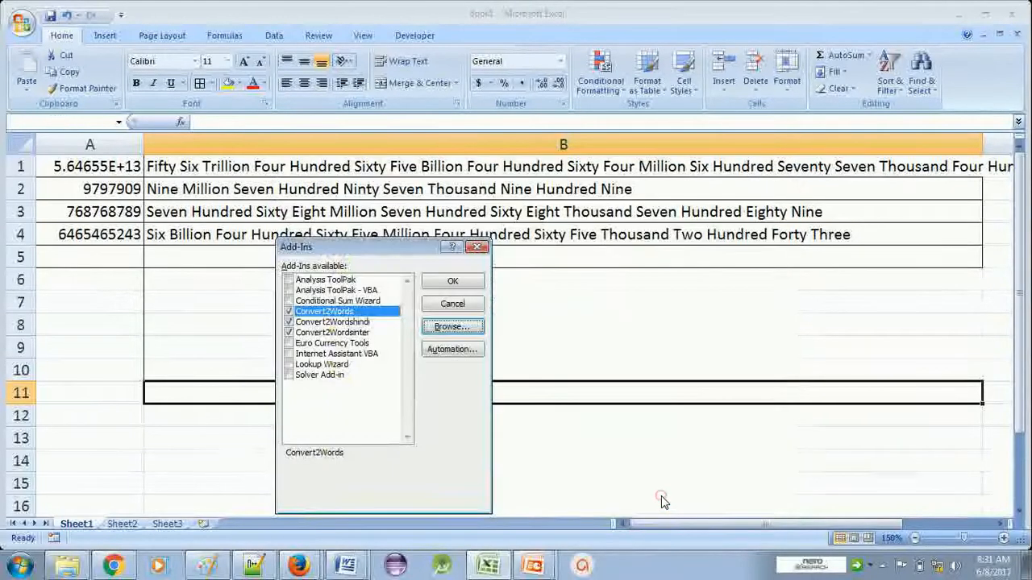
Confirm replacing the existing convert2wordsInter.xla, keeping Convert2Wordsinter ticked.
left_click(452, 326)
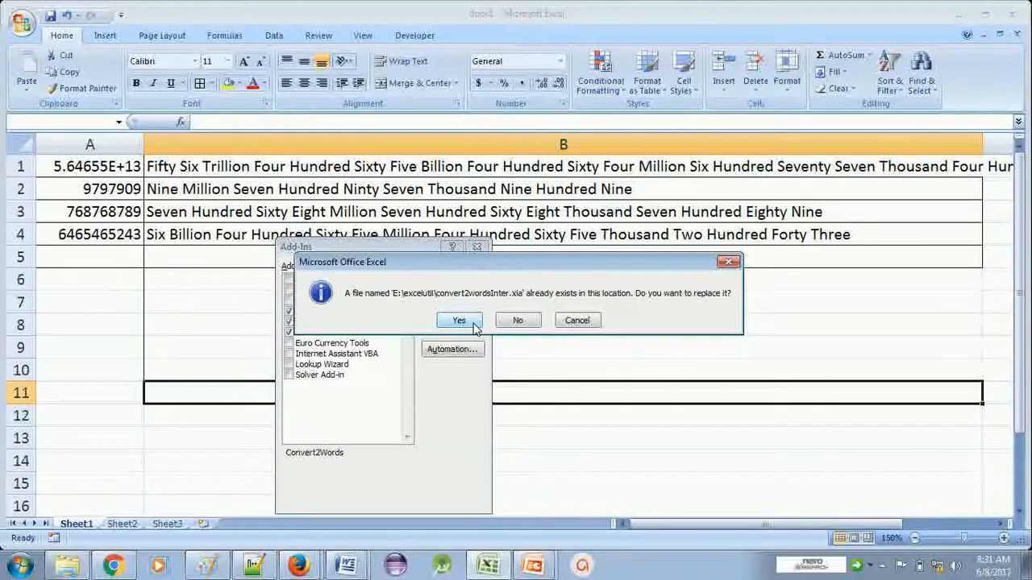
left_click(459, 320)
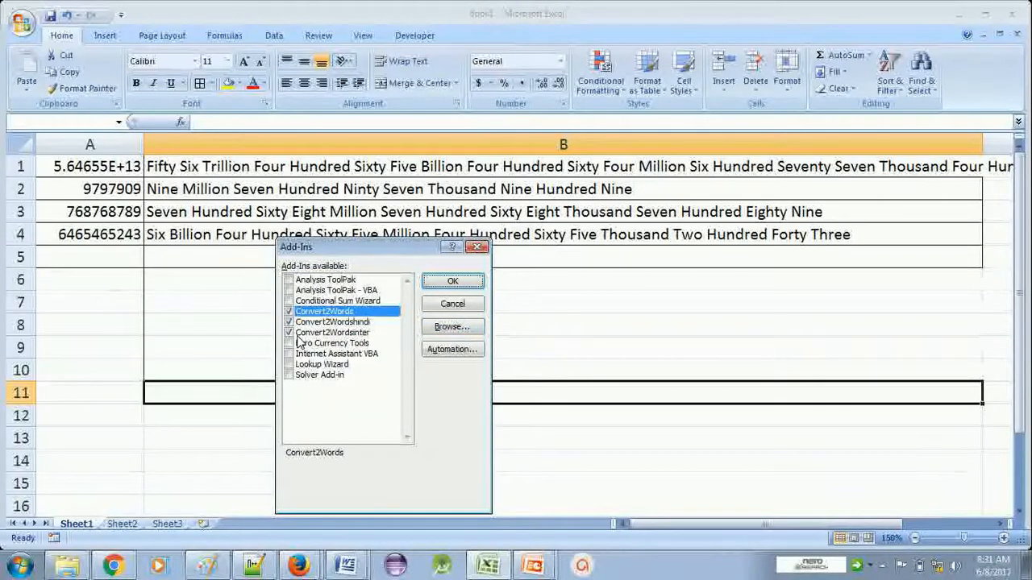
mouse_move(363, 343)
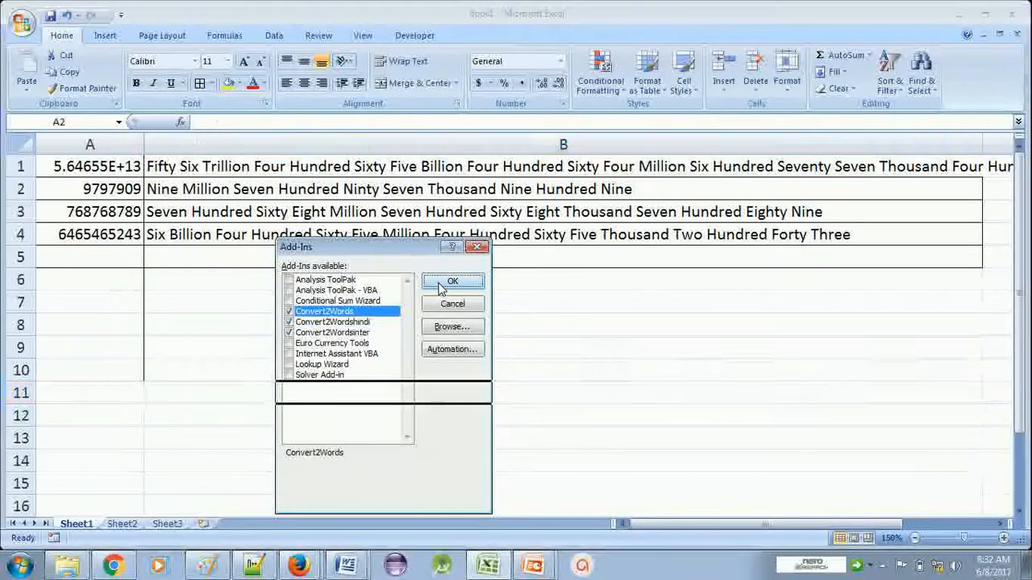
Confirm the Add-Ins dialog to load Convert2Wordsinter and return to the worksheet.
left_click(452, 281)
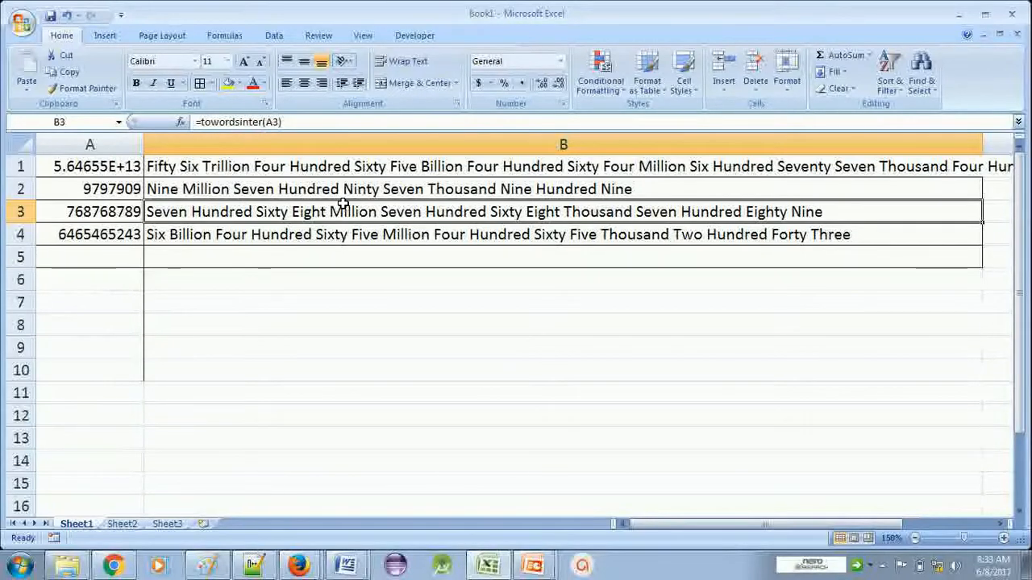
mouse_move(562, 552)
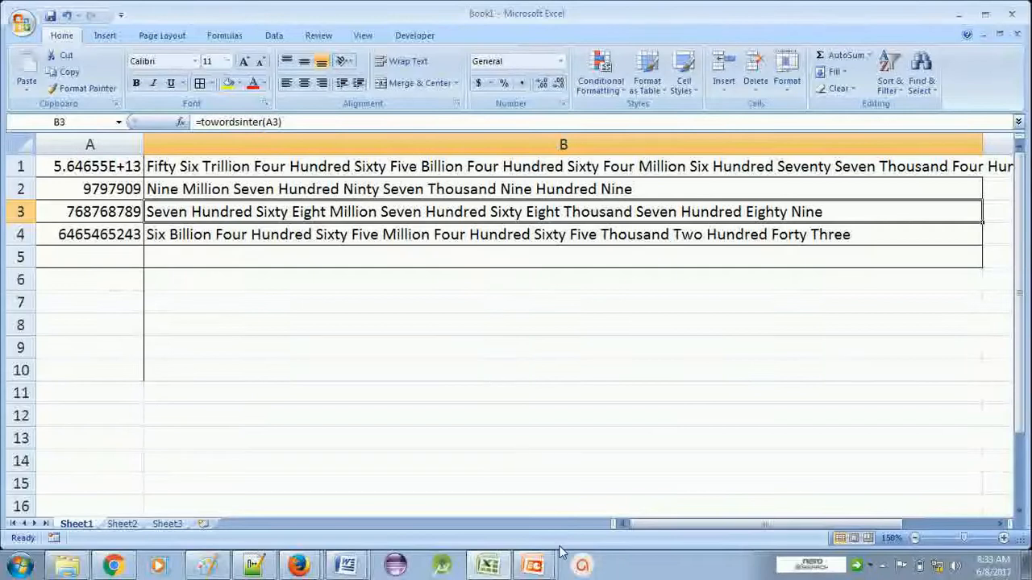